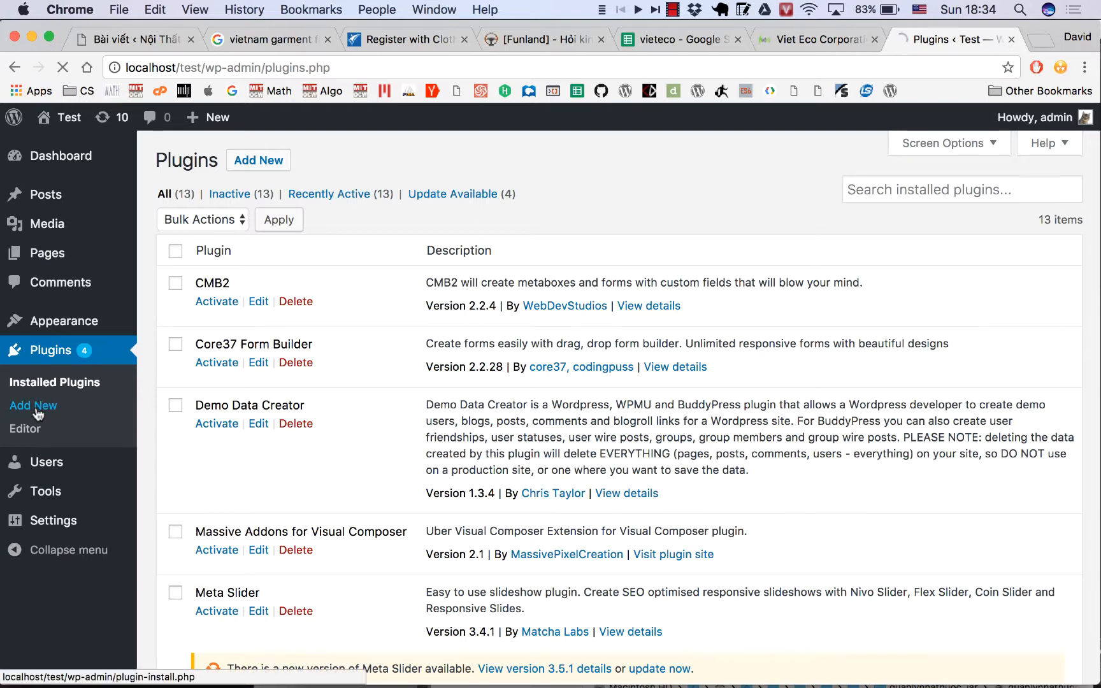
- Attempt to upload wp-lead-plus-x.zip through Add Plugins, hitting the upload_max_filesize error
click(33, 405)
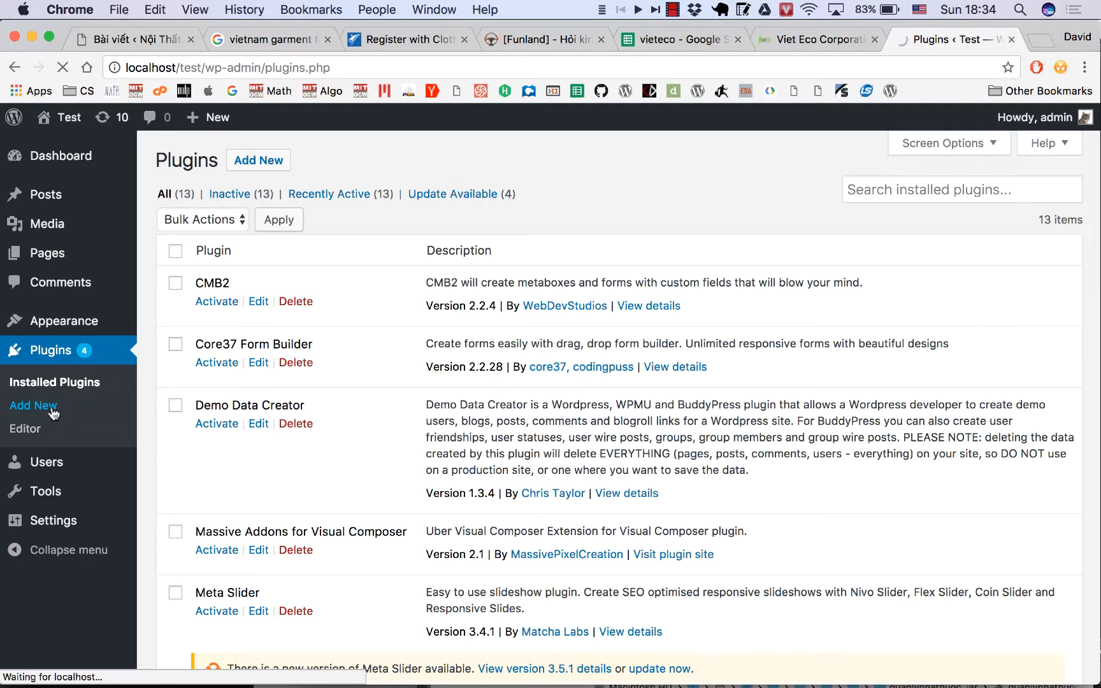
click(34, 406)
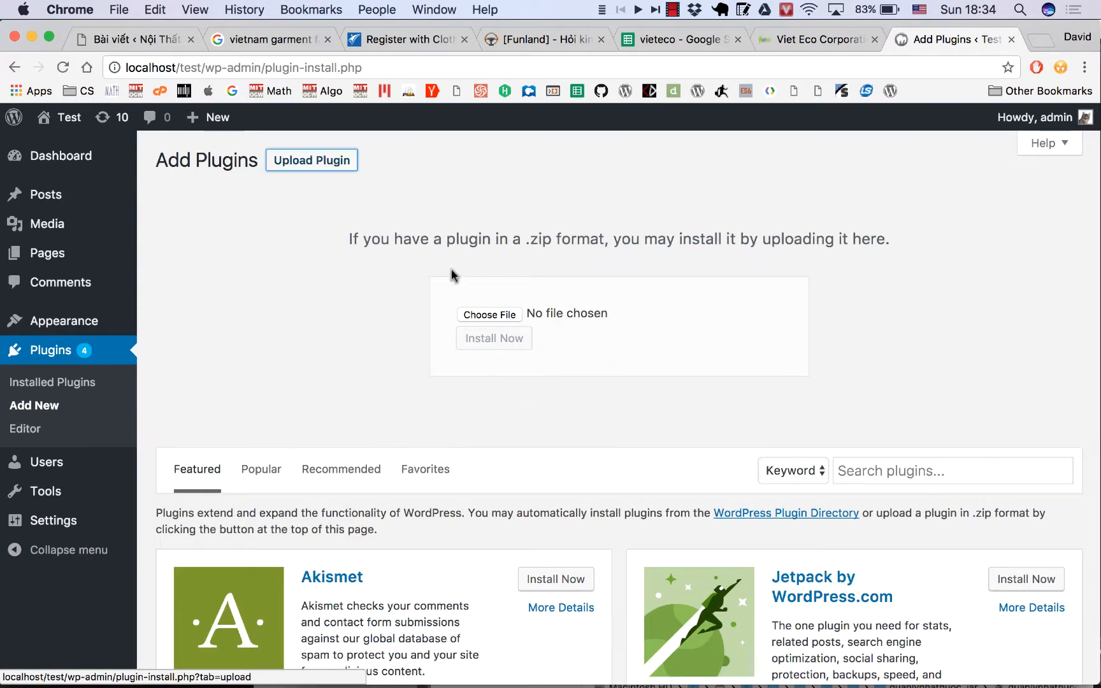
click(490, 315)
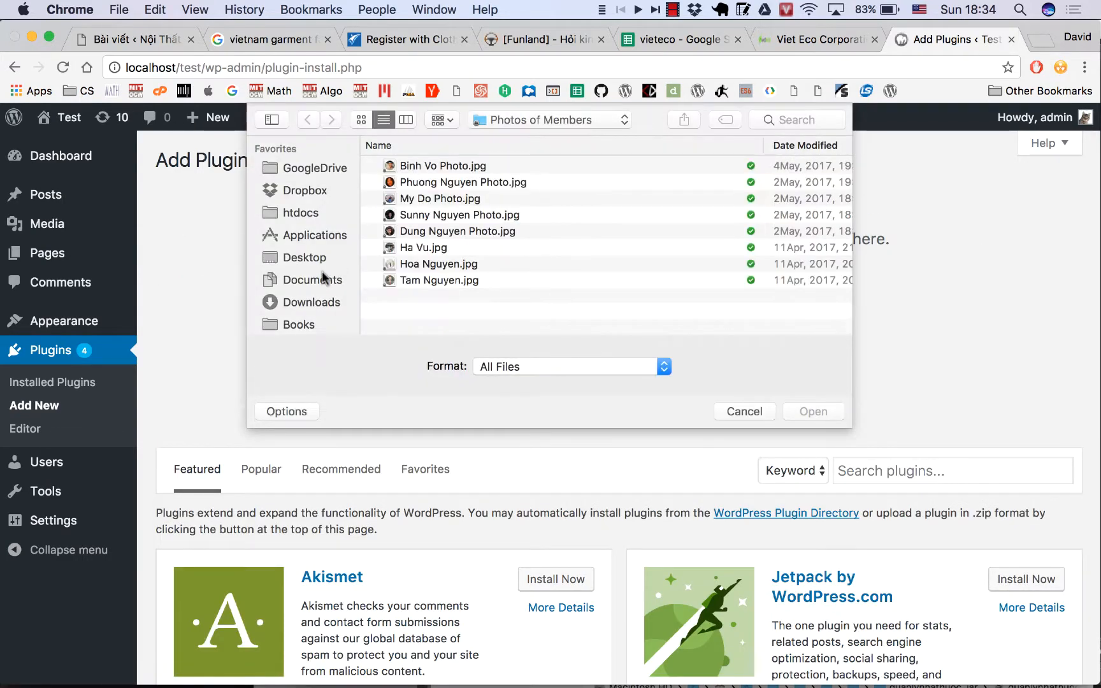
click(305, 257)
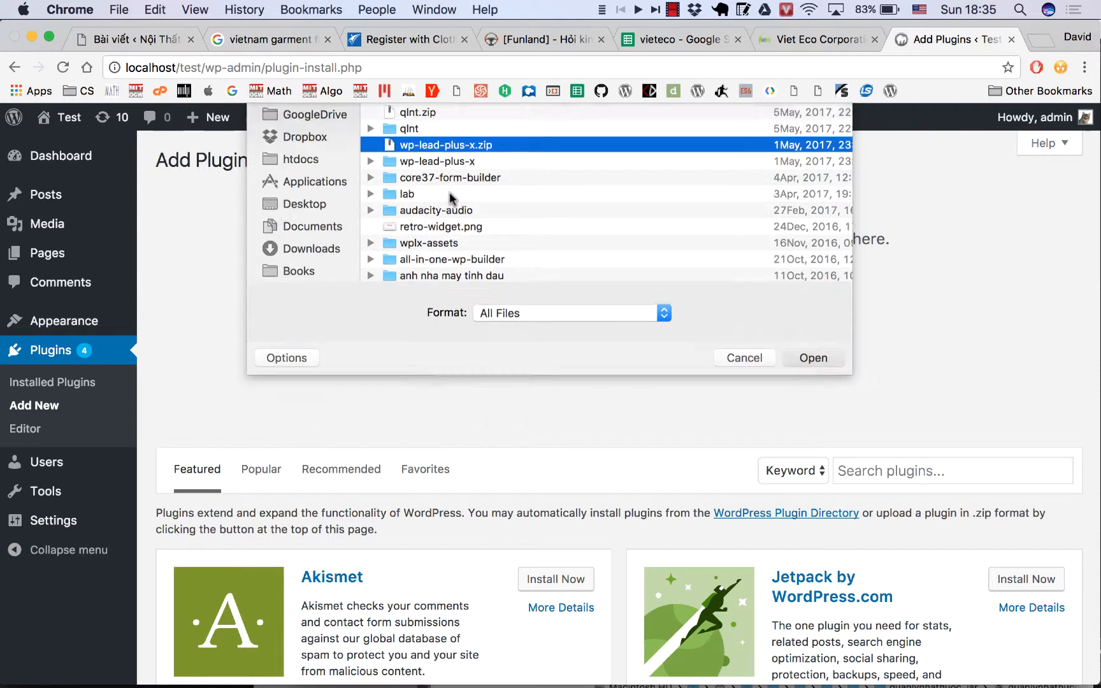
click(813, 358)
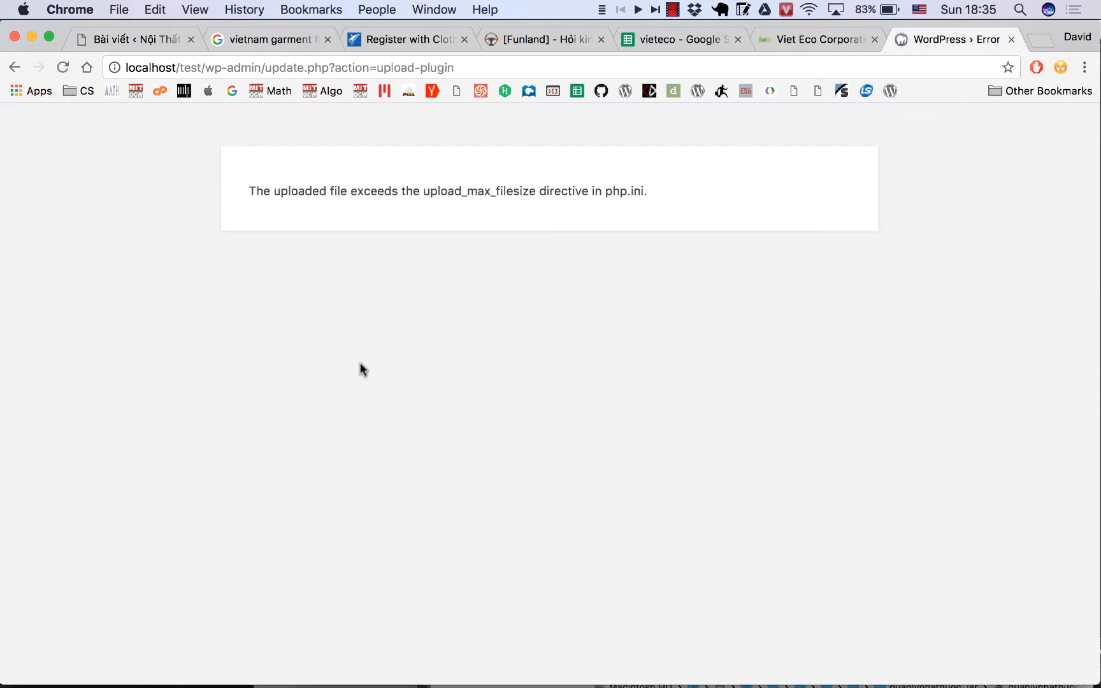
- Go back from the error page to the Add Plugins listing
drag(250, 191, 541, 191)
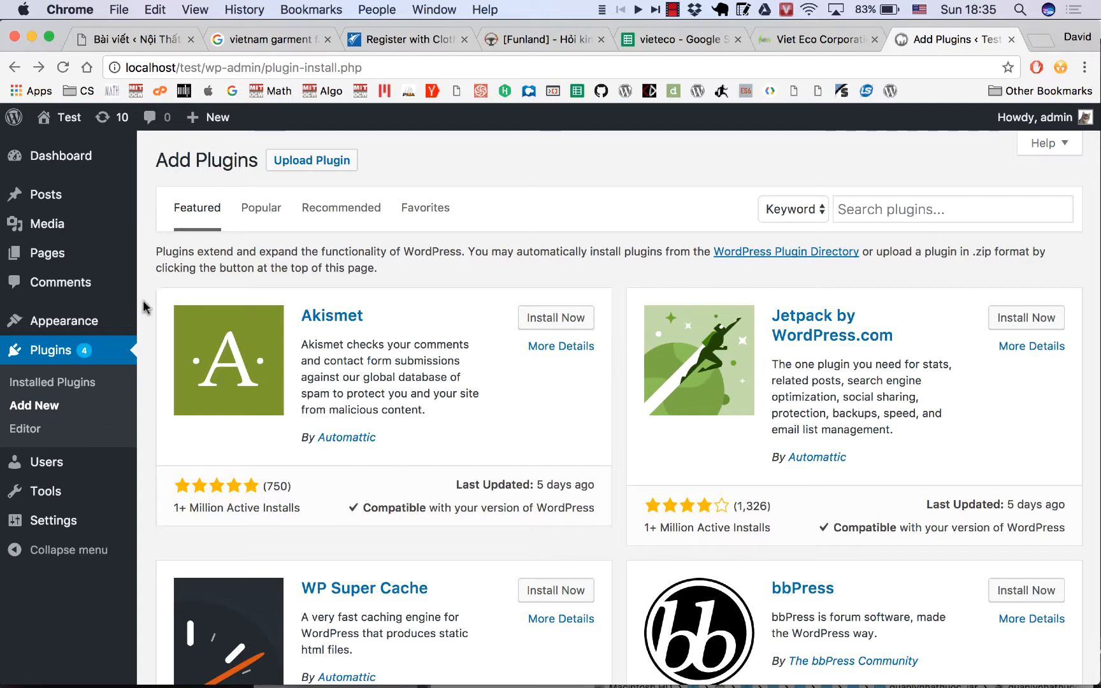
mouse_move(140, 339)
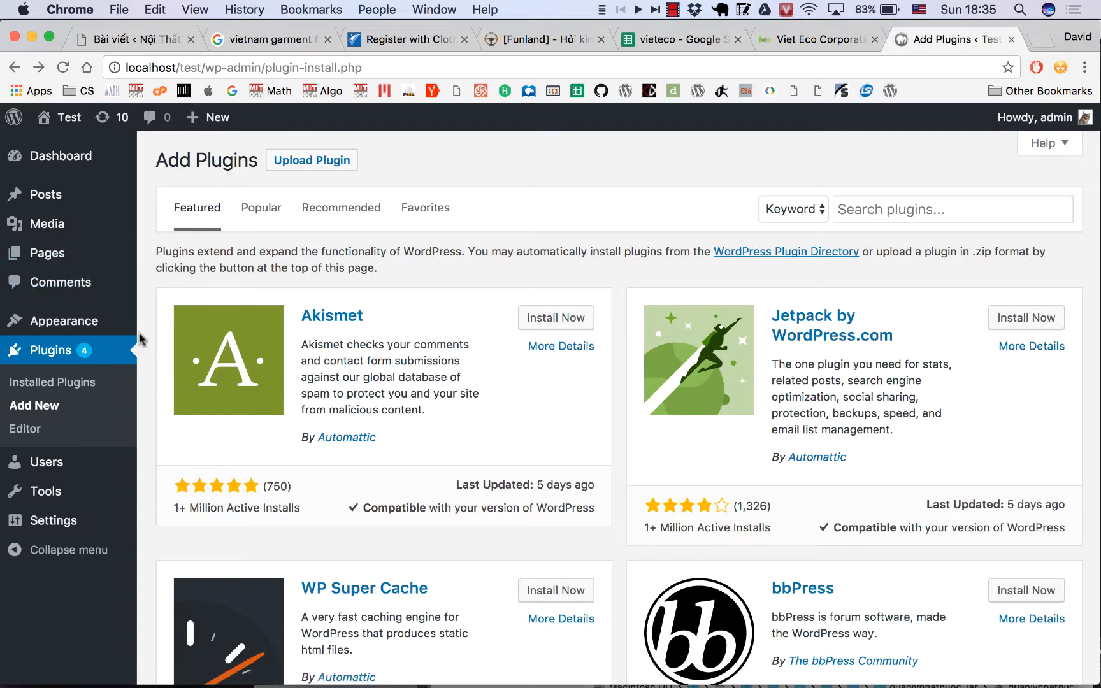
mouse_move(154, 281)
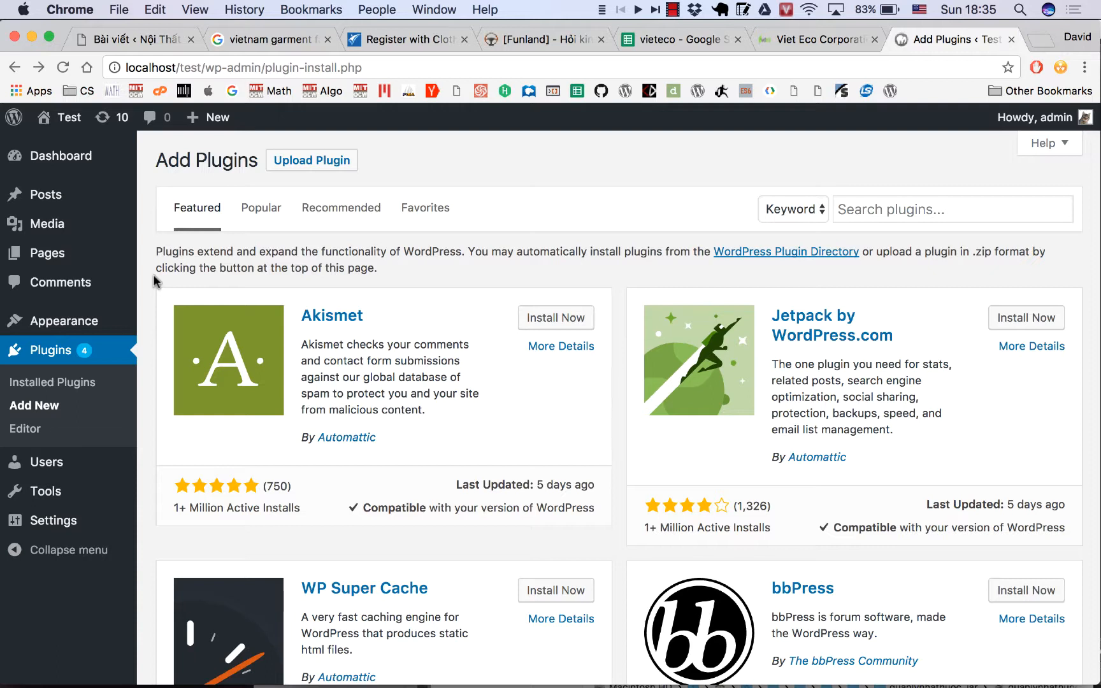
mouse_move(46, 223)
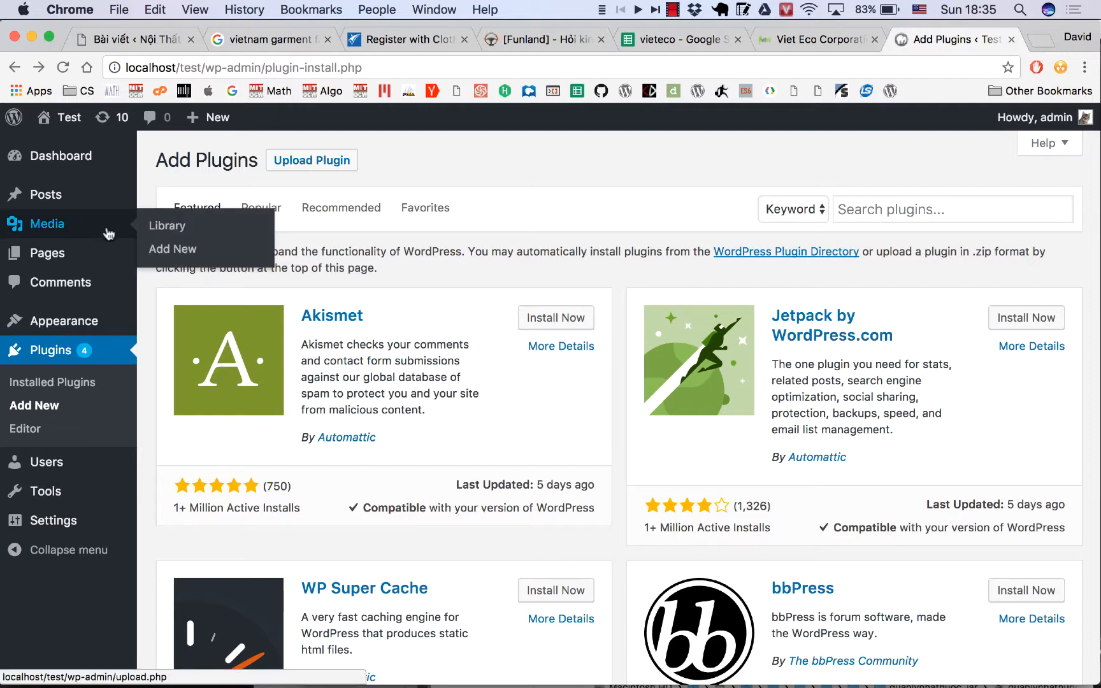
click(167, 225)
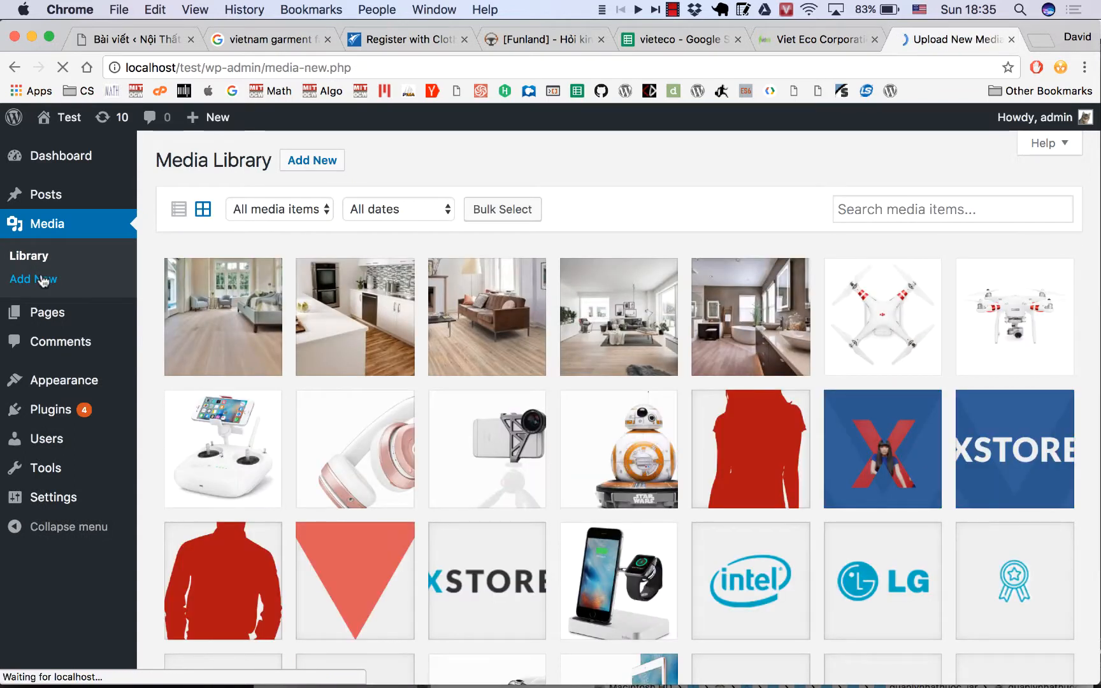
click(33, 279)
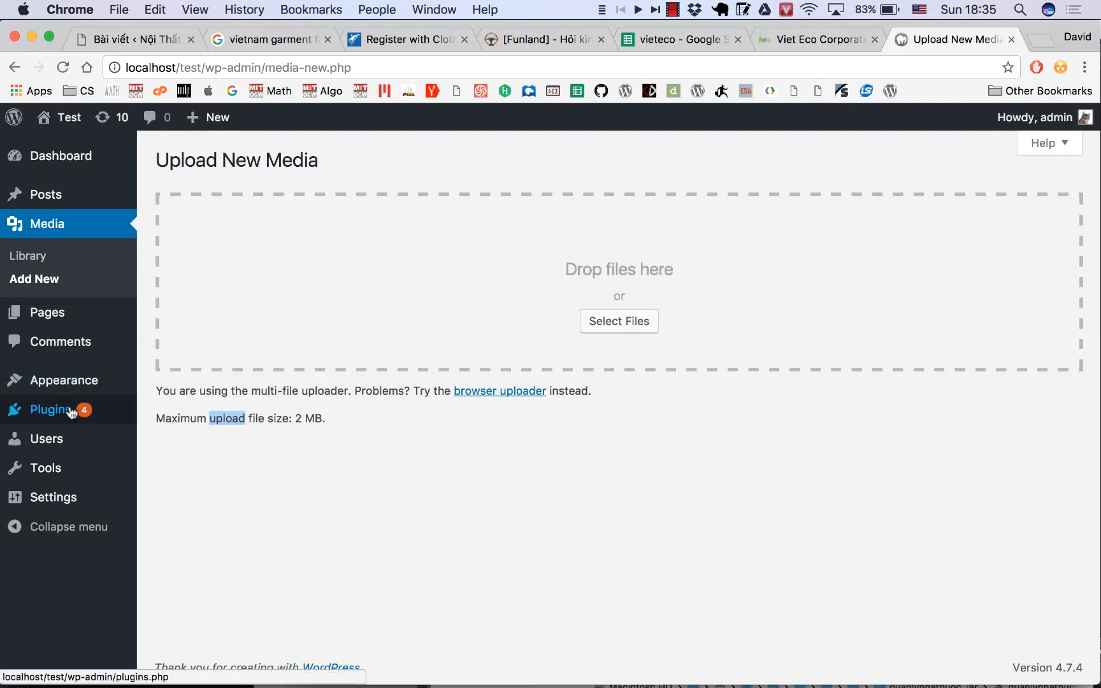
click(51, 409)
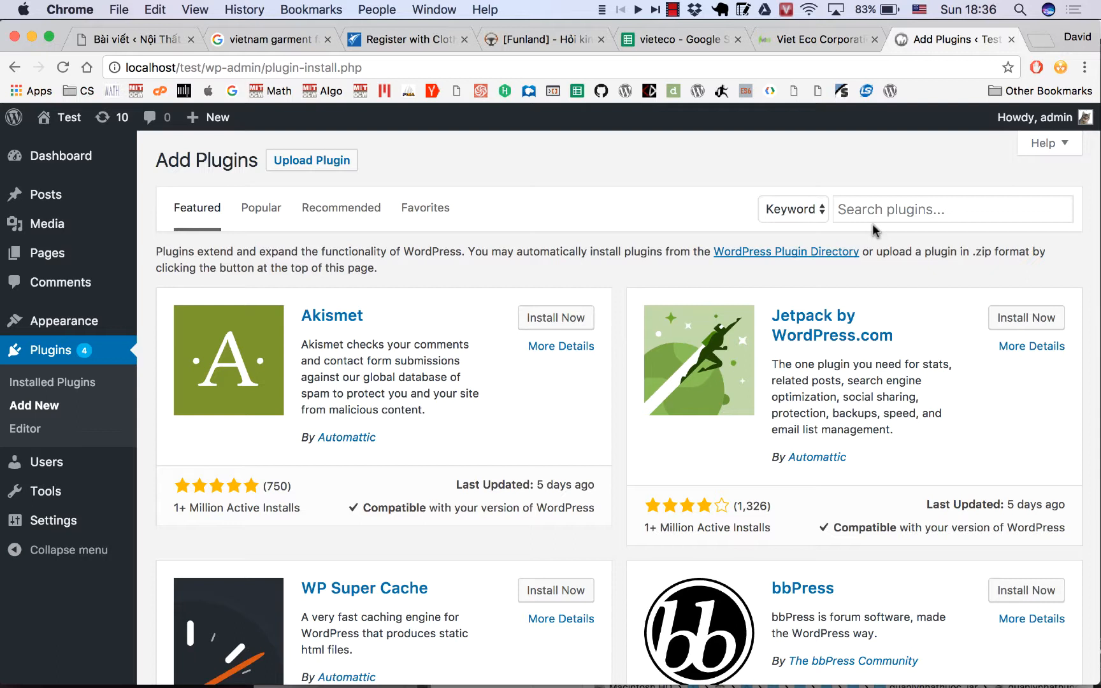
- Search the plugin directory for 'wp assistant' and locate WP Developer Assistant
text(up)
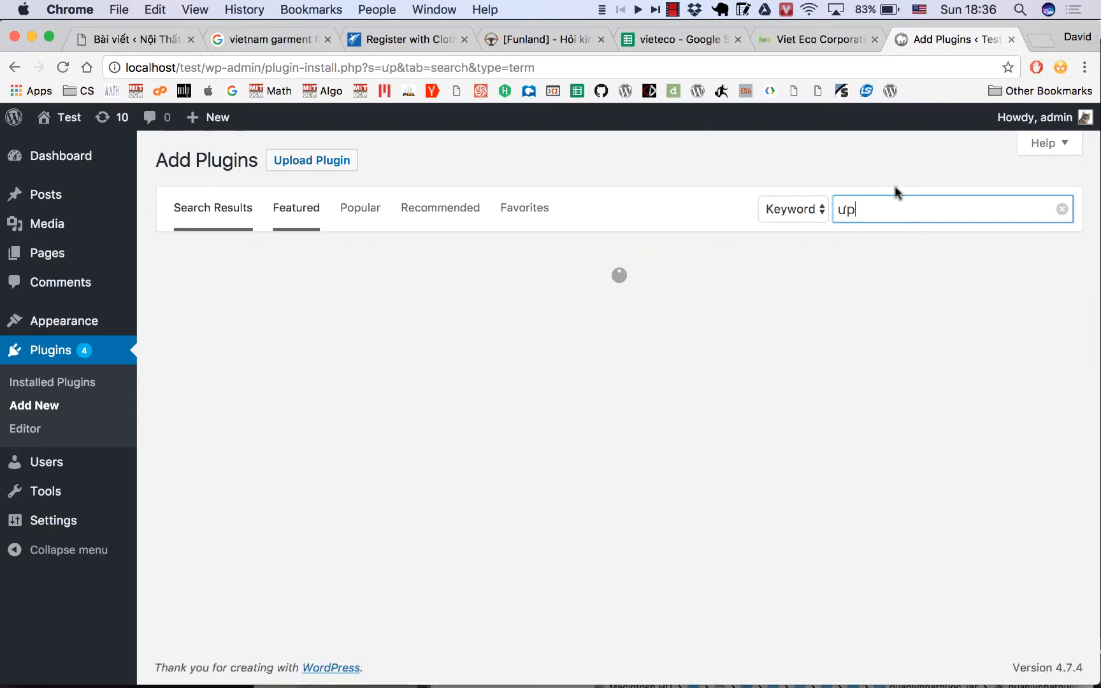
text(wp developer)
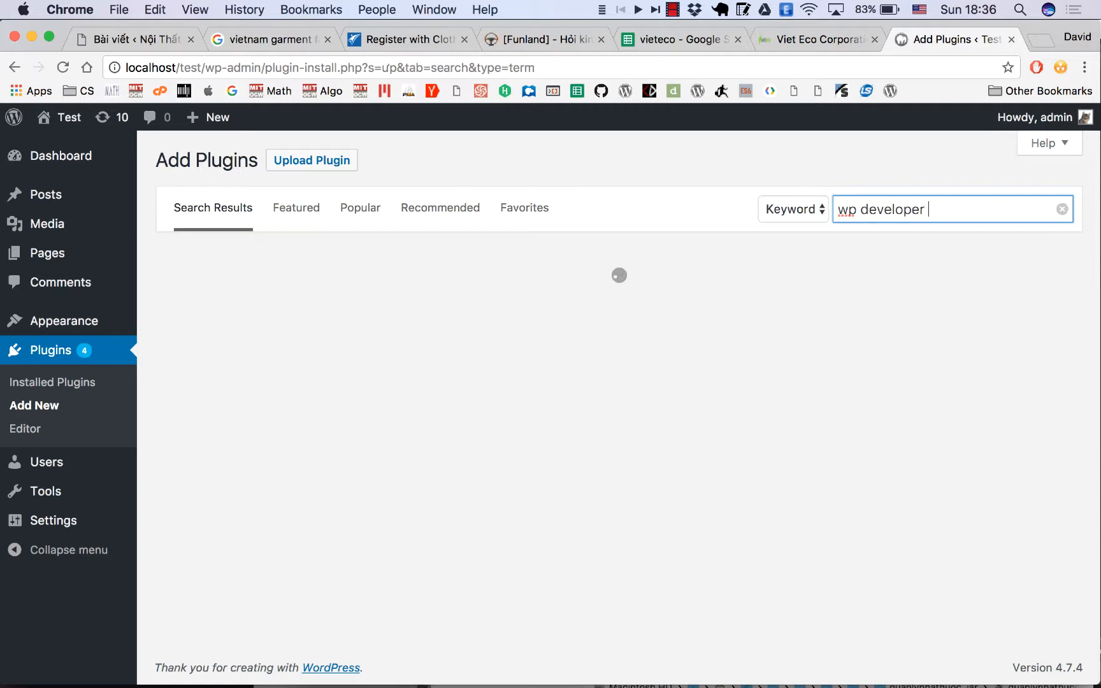
text(assistan)
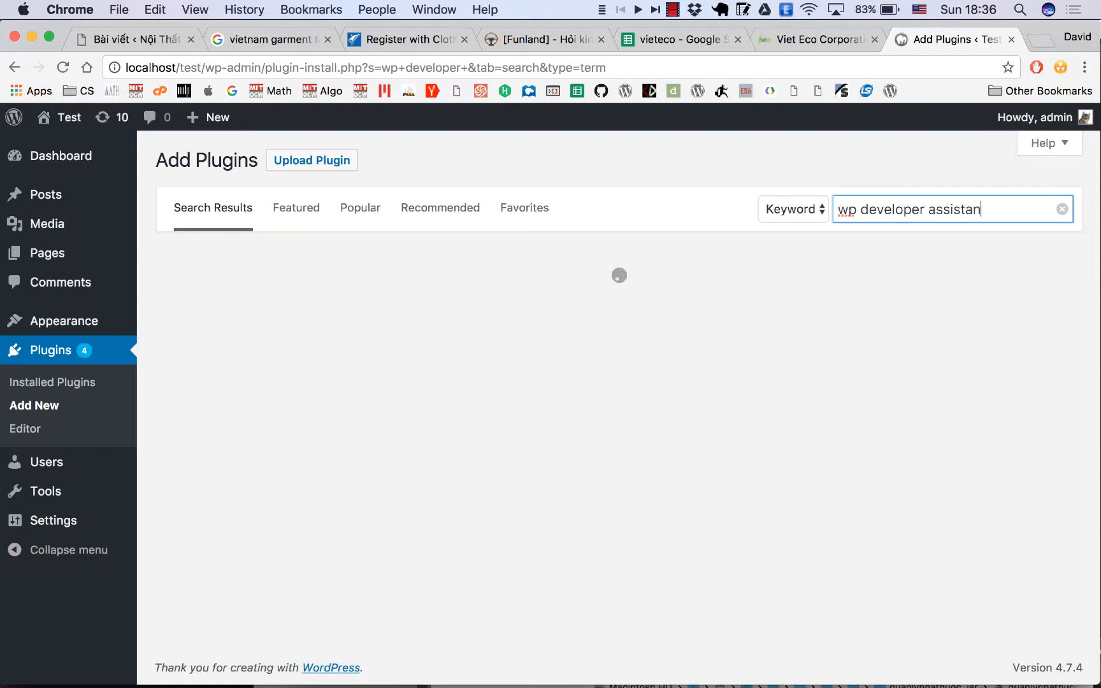
text(t)
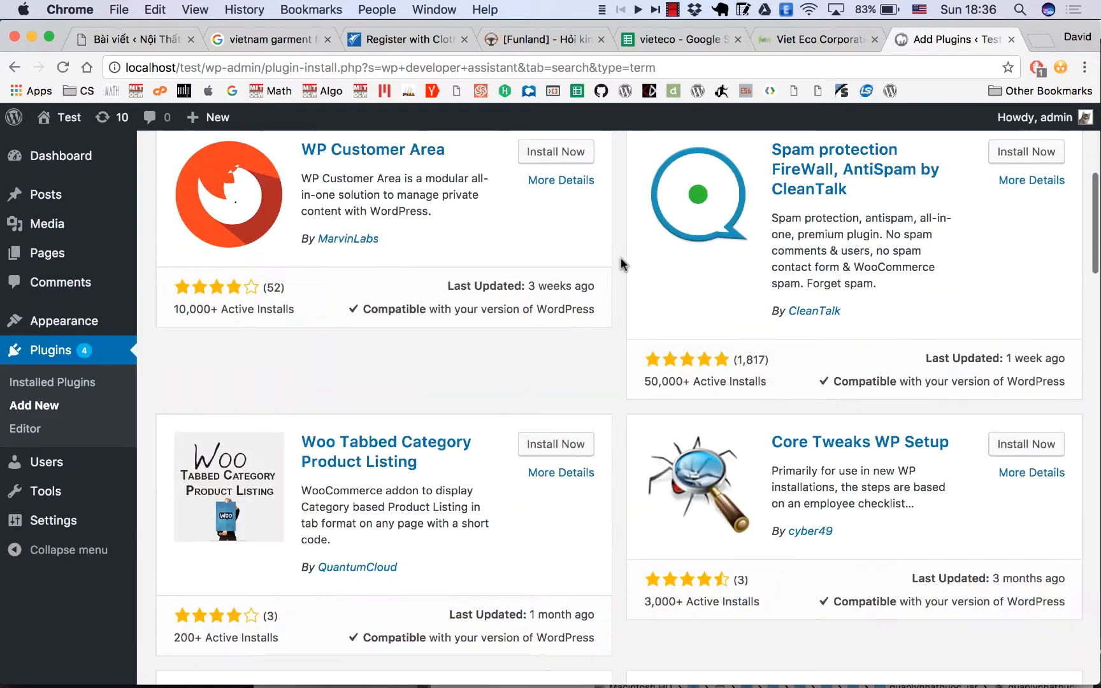
scroll(down, 3)
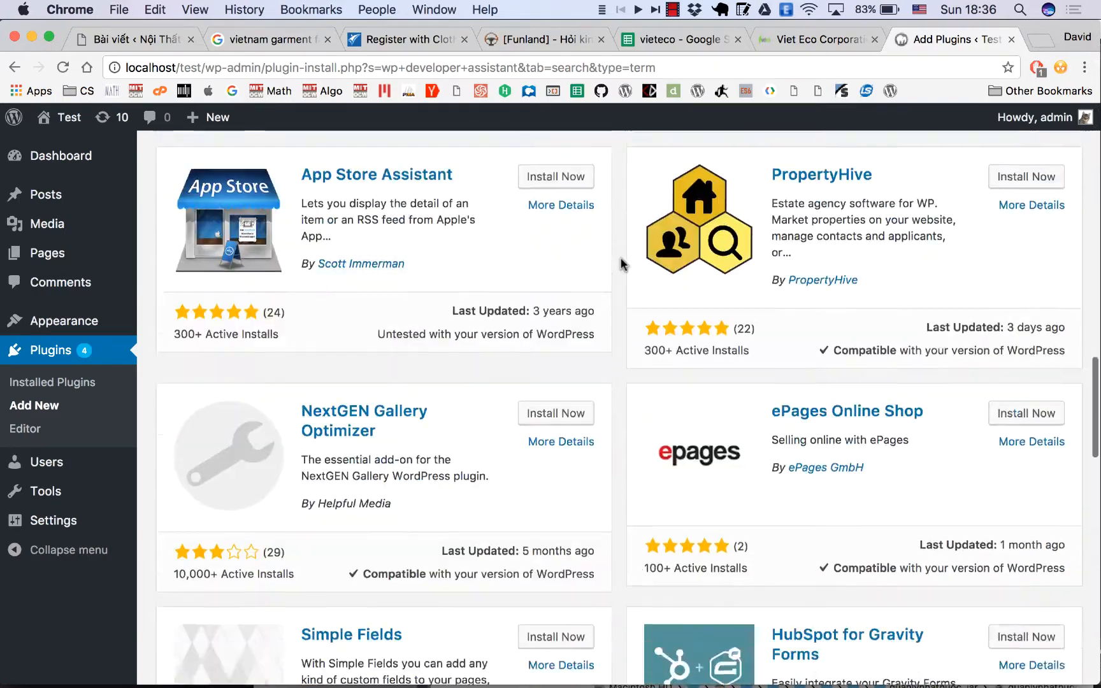
scroll(down, 3)
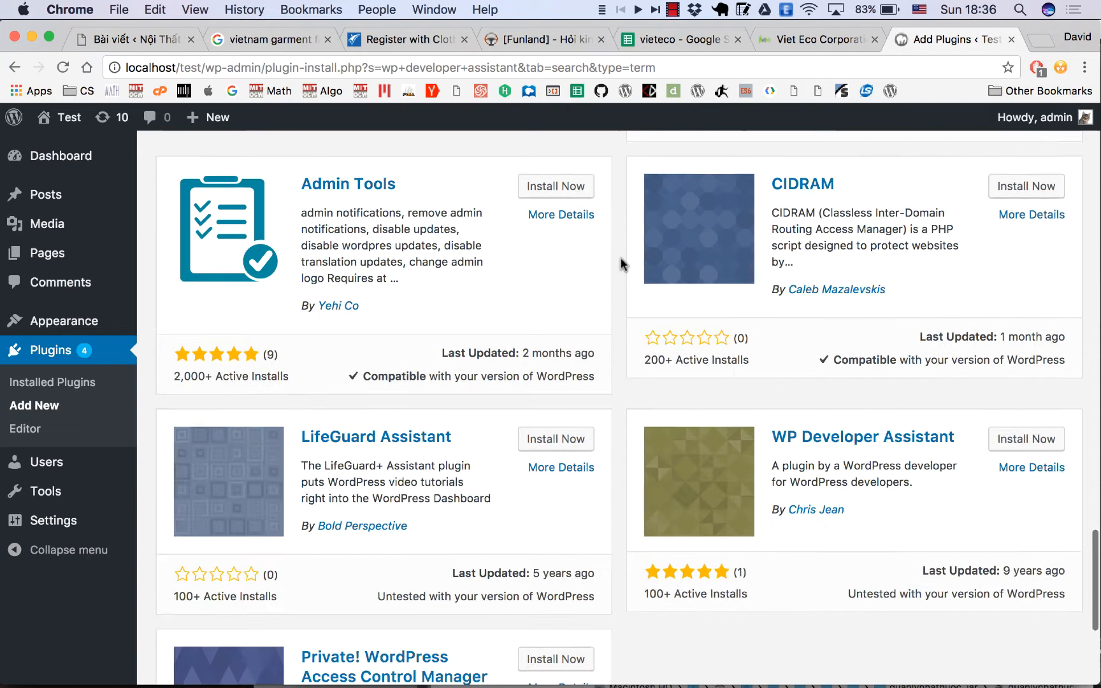
scroll(down, 3)
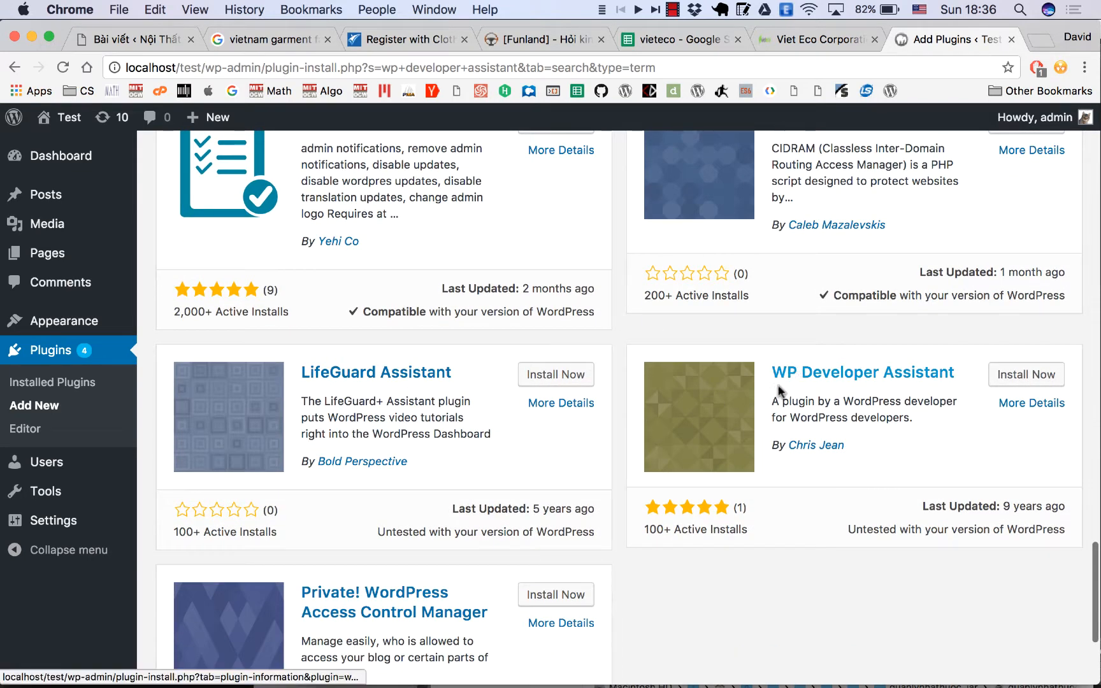
mouse_move(864, 382)
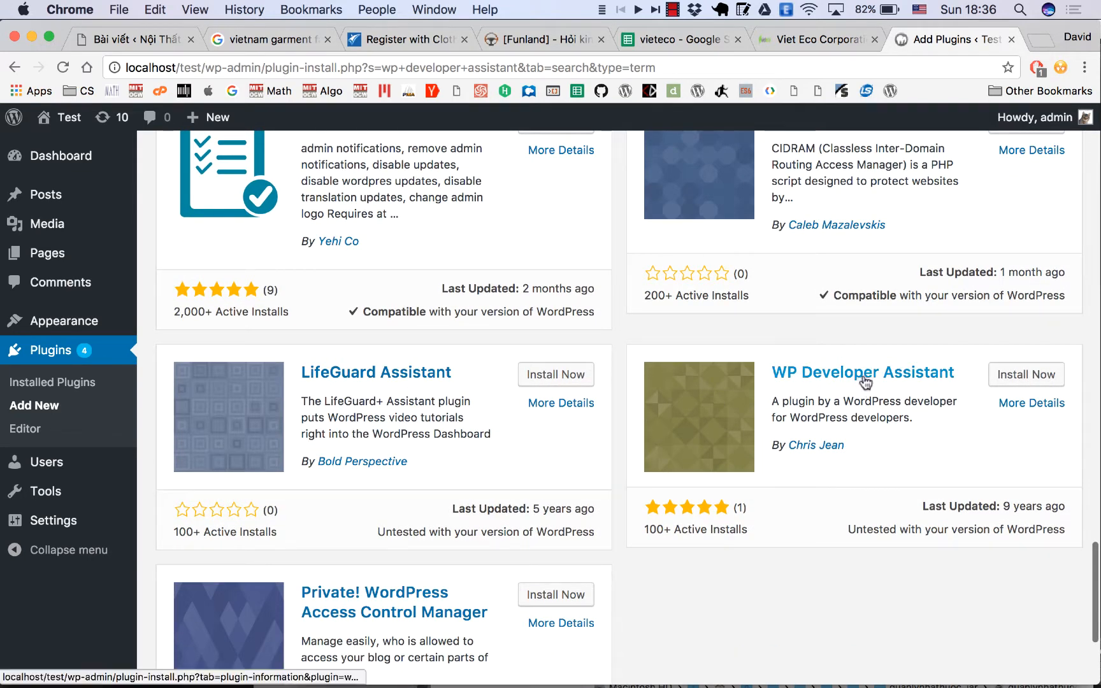
- Install and activate WP Developer Assistant, adding the Developer menu
click(1024, 375)
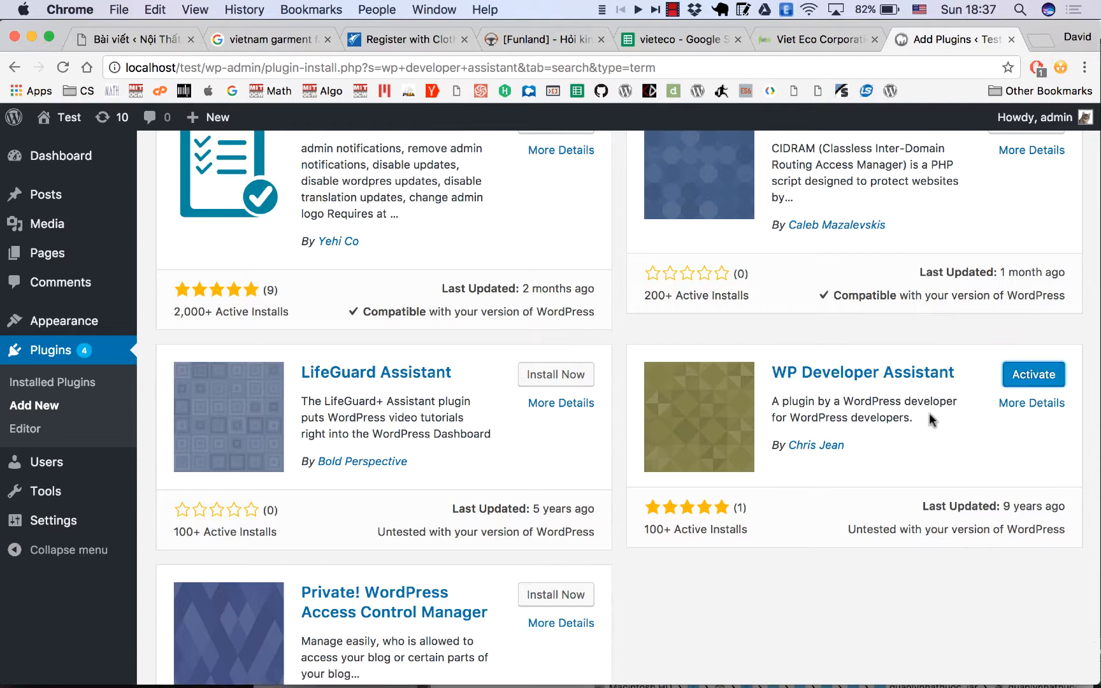
click(1032, 374)
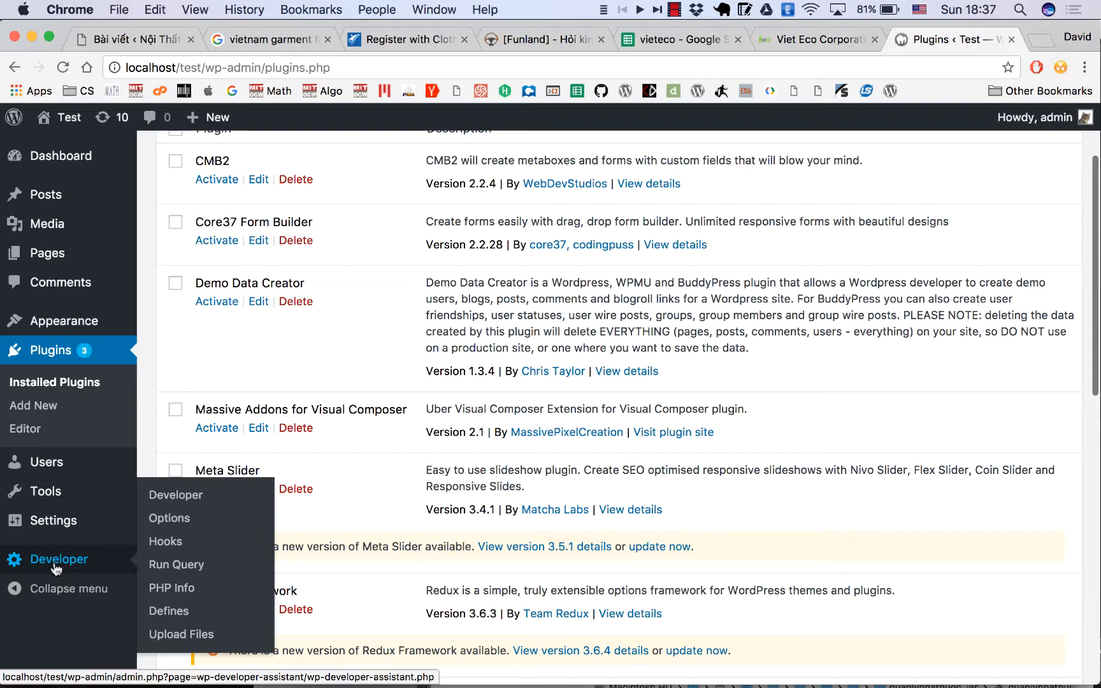
mouse_move(133, 590)
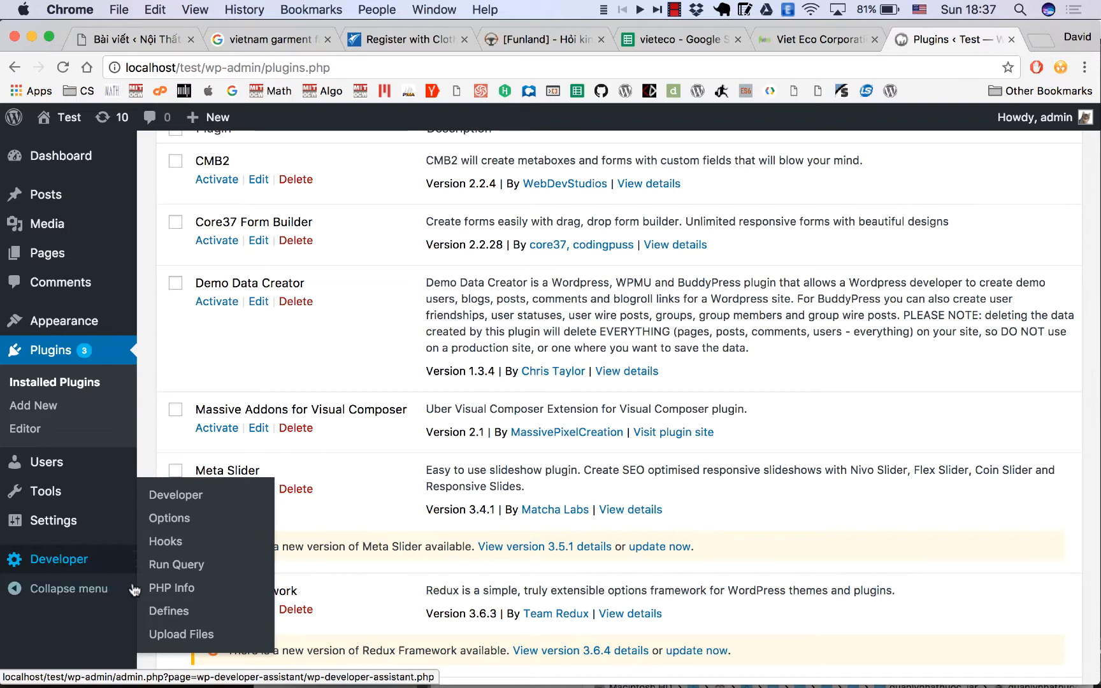
mouse_move(181, 635)
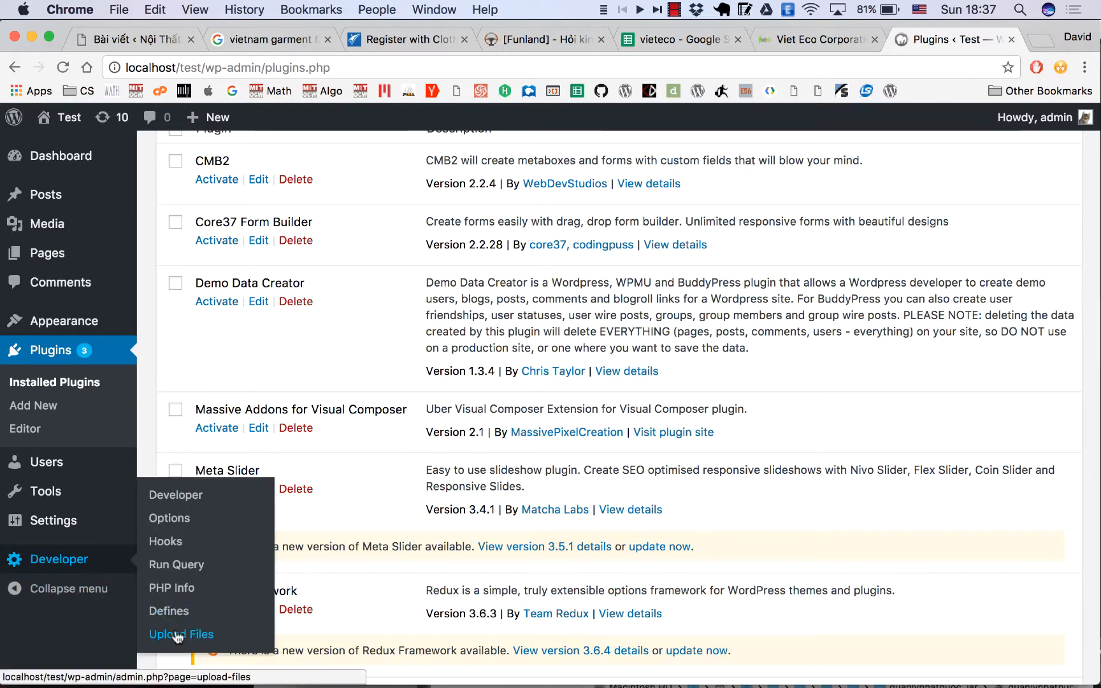
- Enter the wp-lead-plus-x.zip URL on the Developer Upload Files page
click(181, 634)
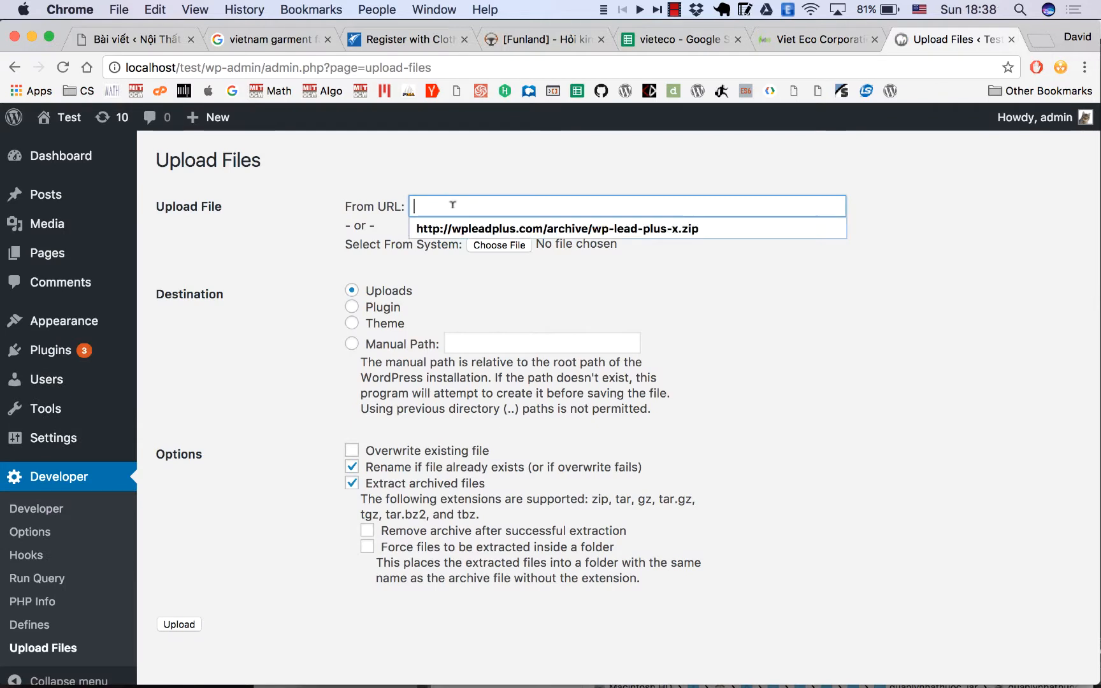
click(556, 228)
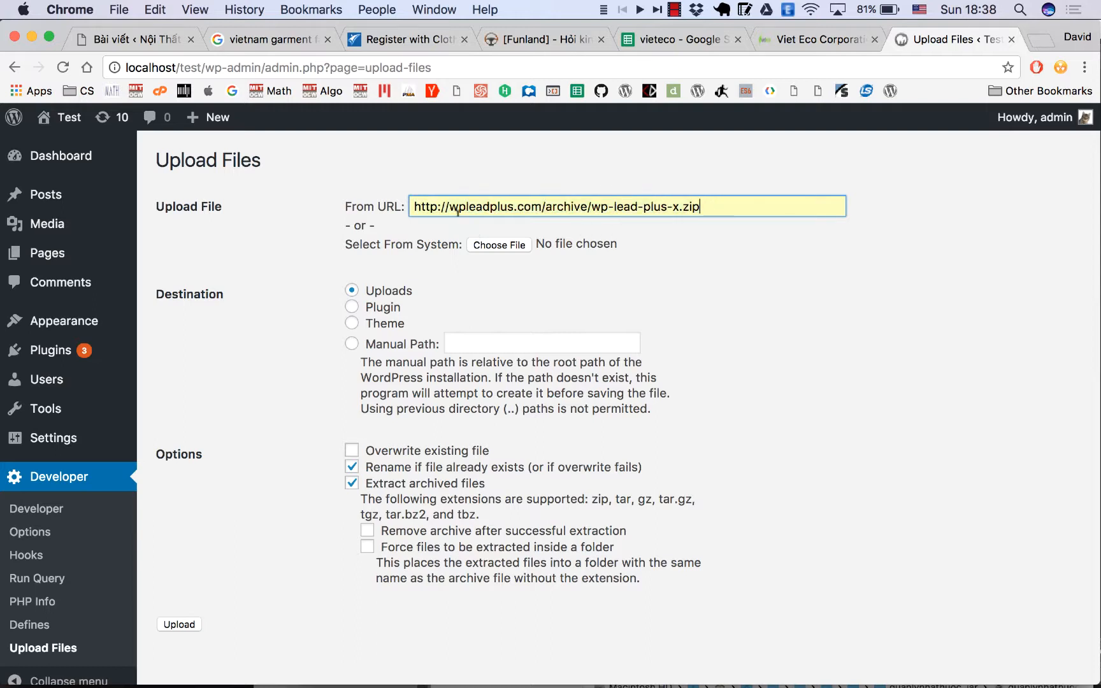
click(627, 206)
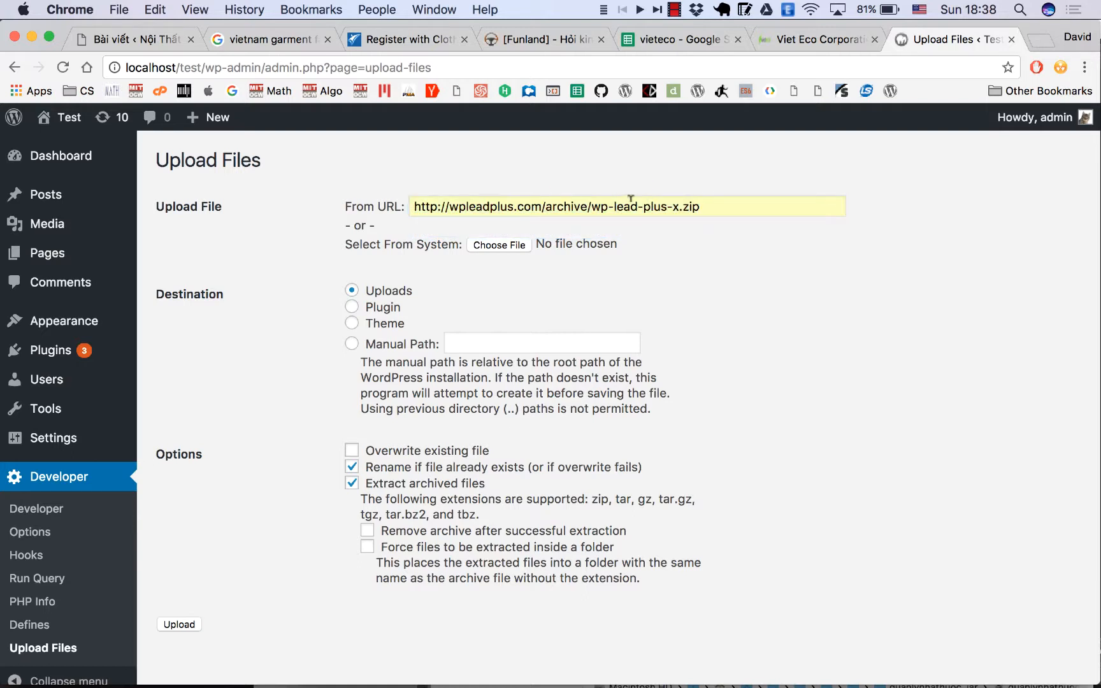
- Upload to the Plugin destination with Overwrite existing file, extracting into wp-content/plugins
click(352, 307)
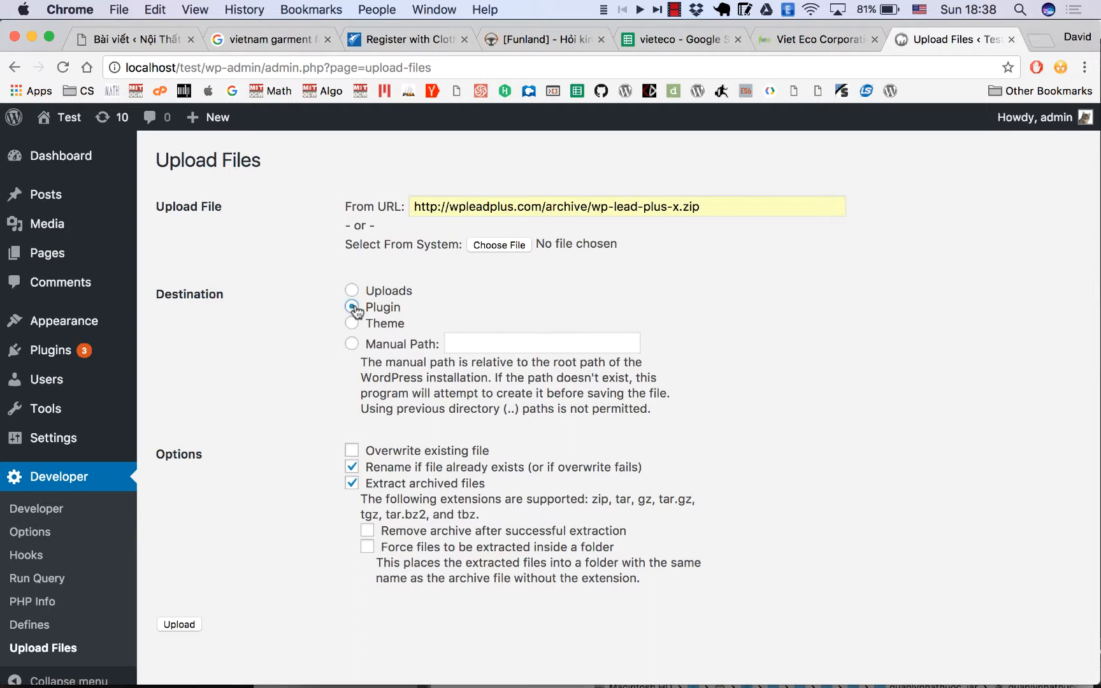
click(352, 450)
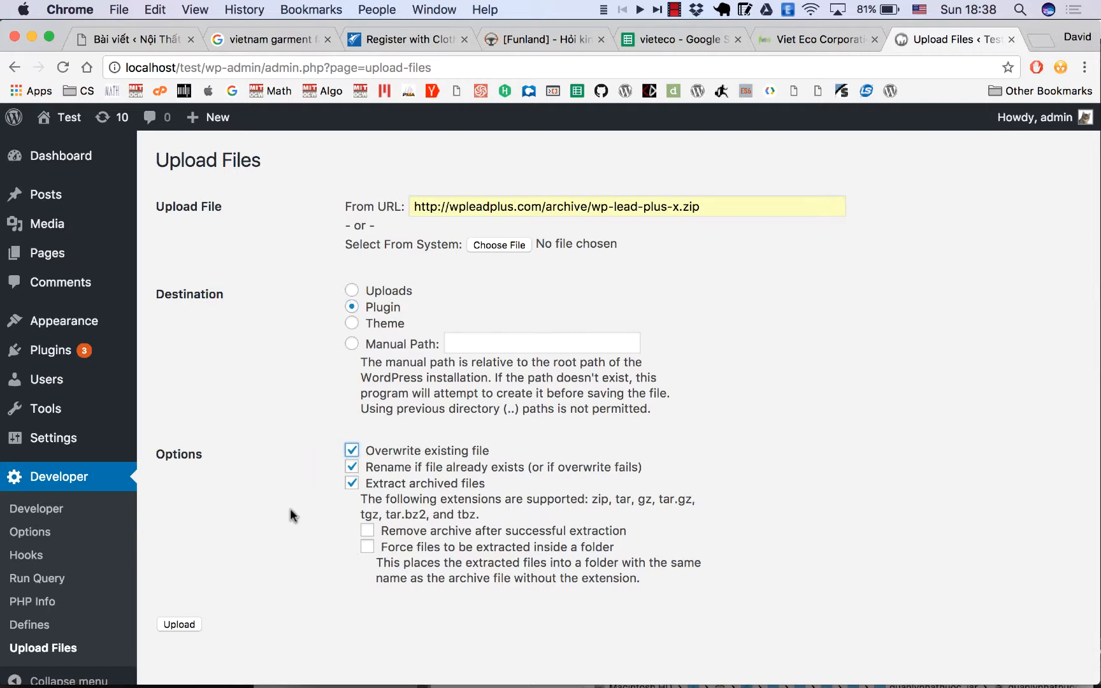
click(180, 625)
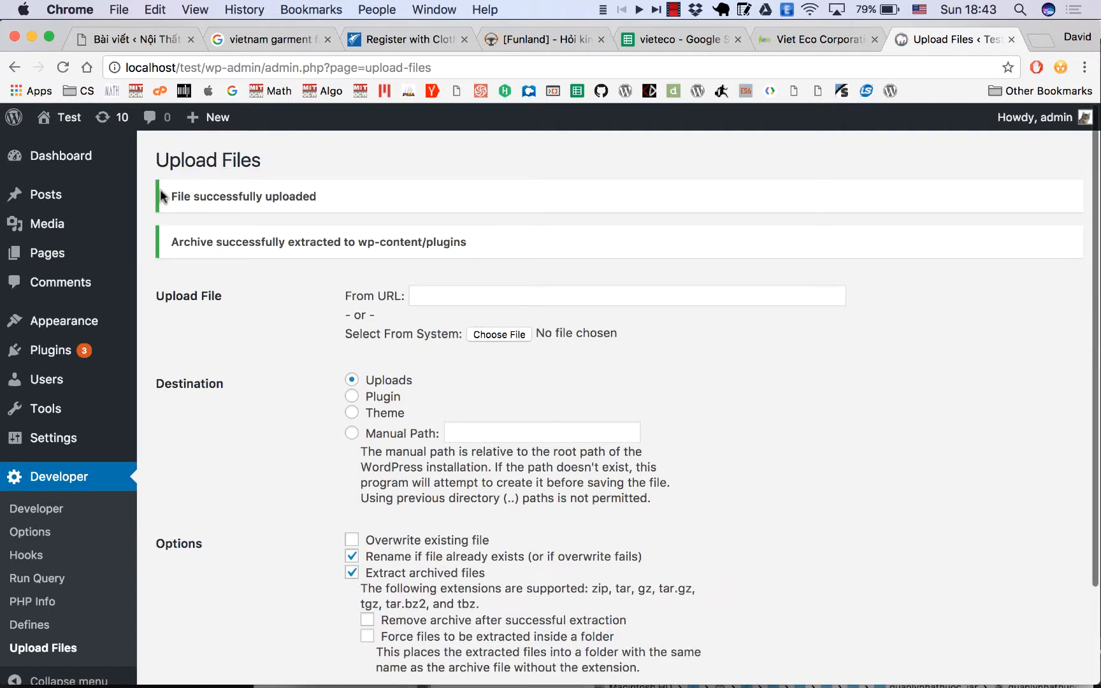
double_click(177, 196)
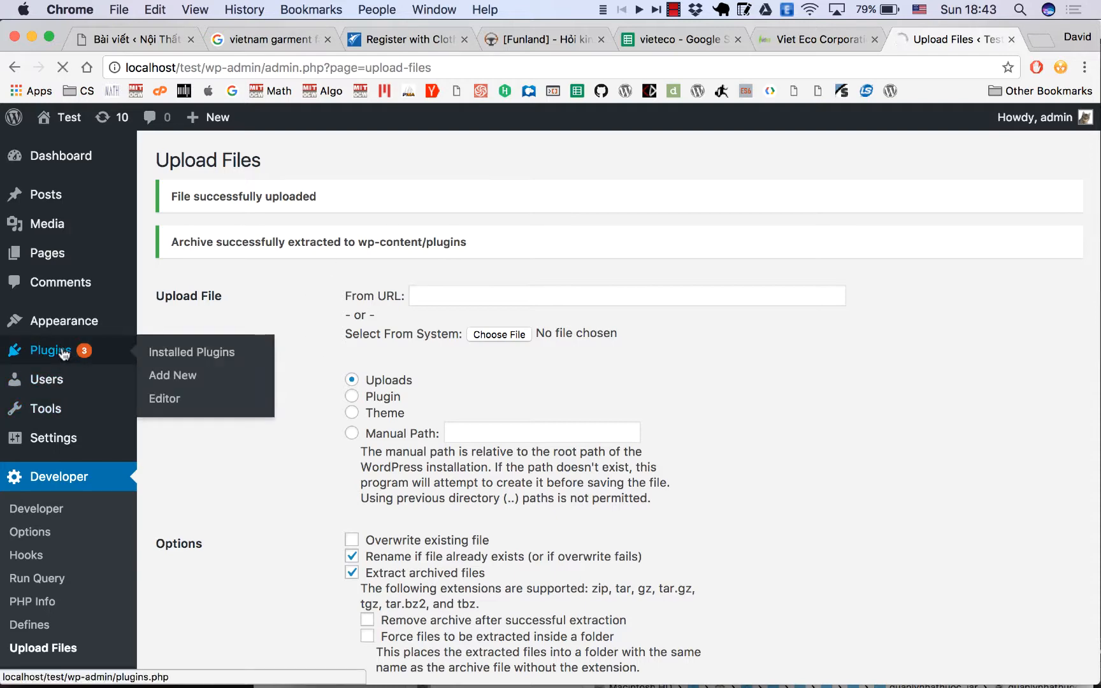
- Activate WP Lead Plus X from the installed plugins list
click(191, 352)
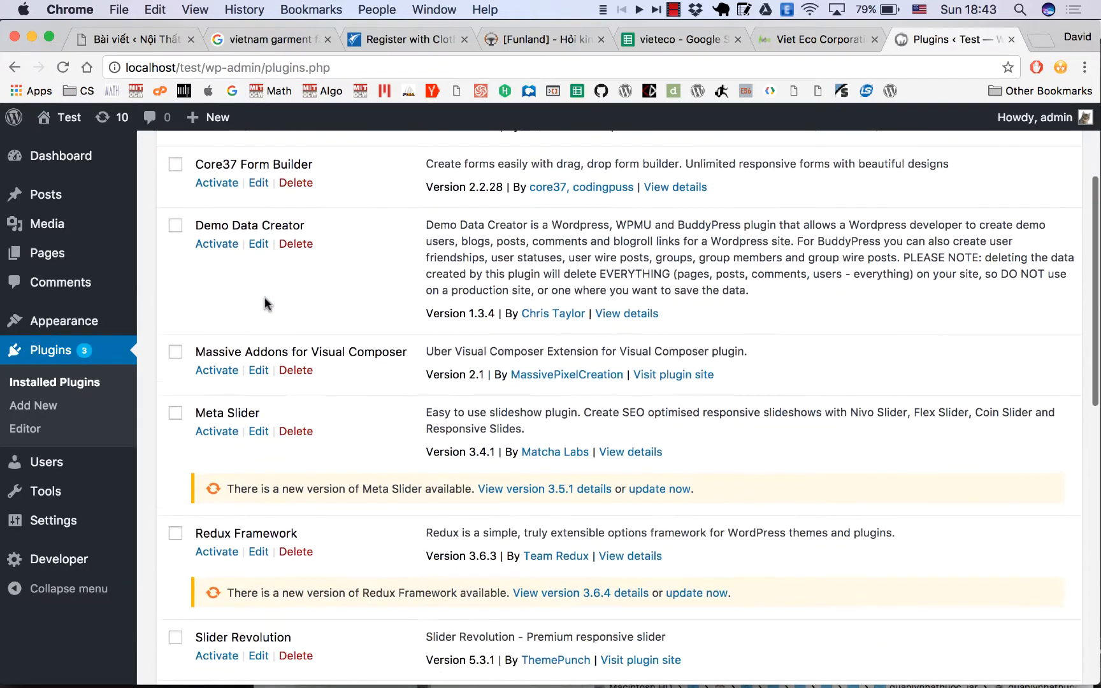
scroll(down, 3)
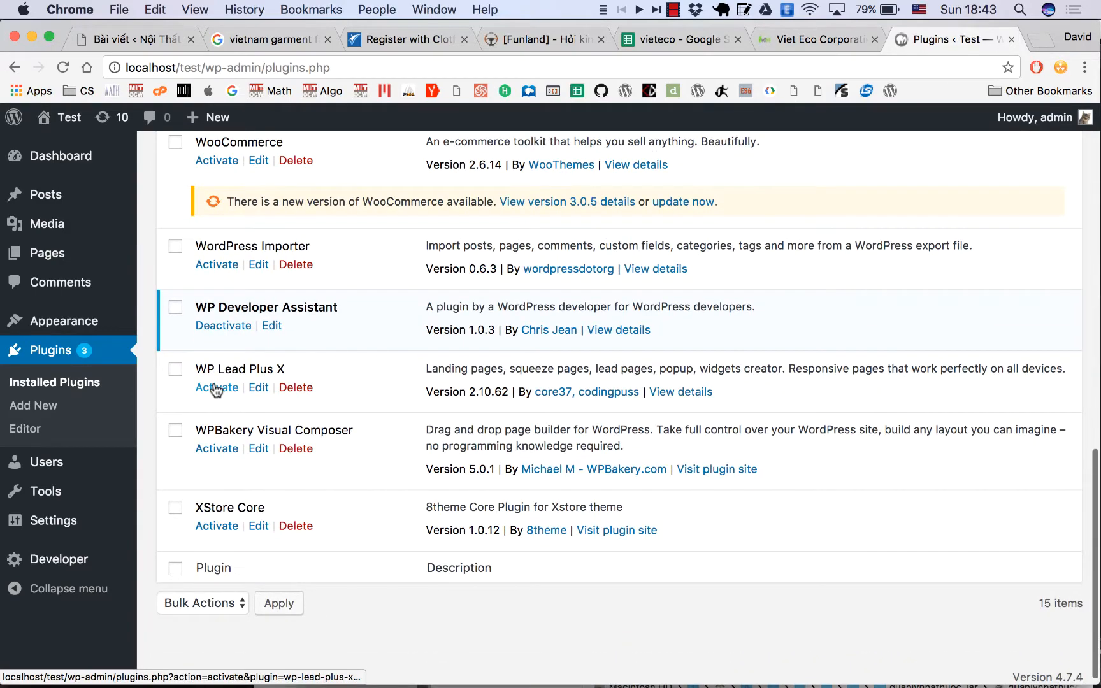
click(217, 387)
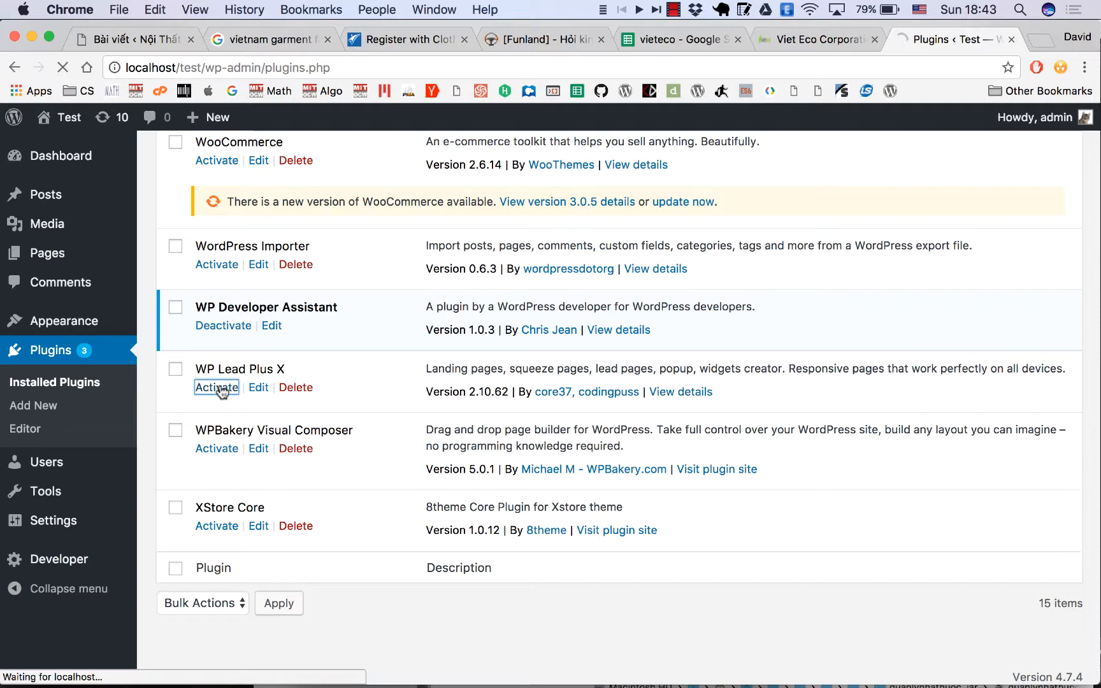
click(216, 387)
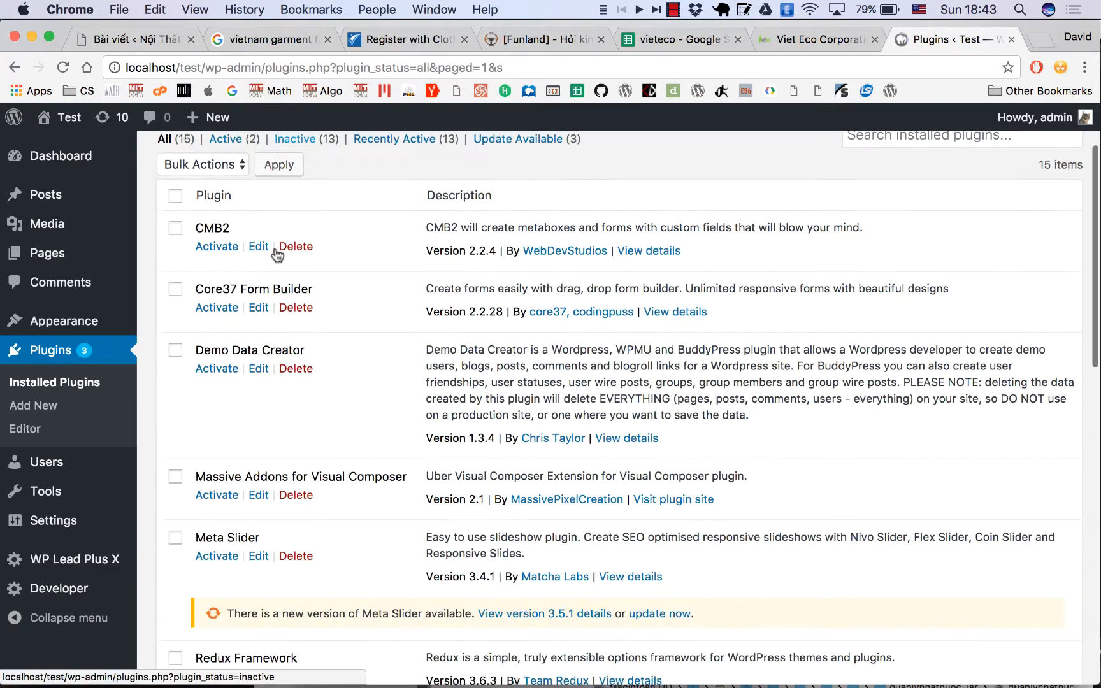